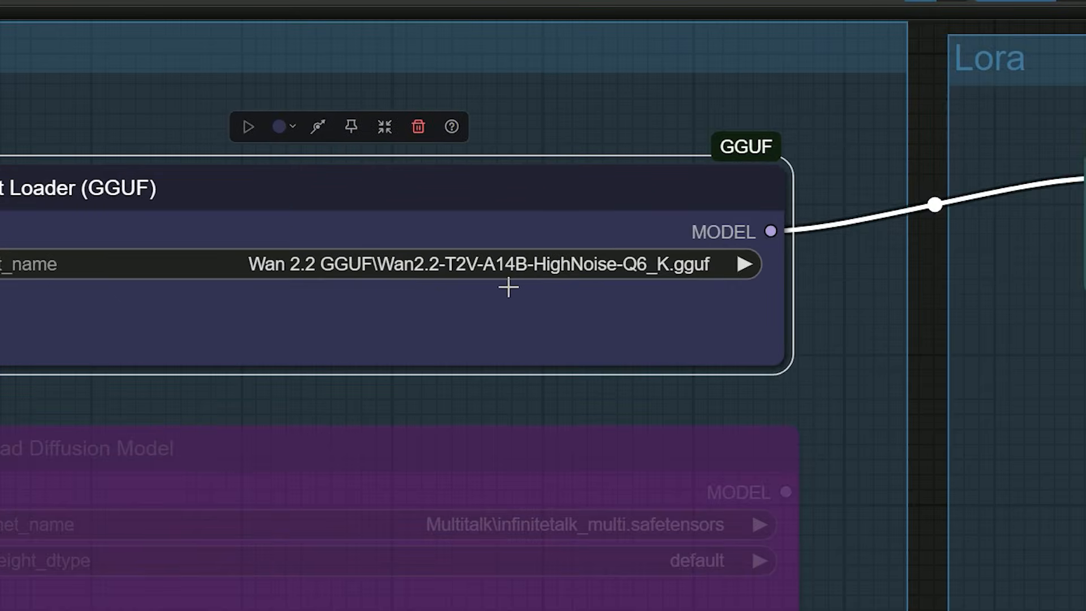
{"action": "mouse_move", "coordinate": [621, 283]}
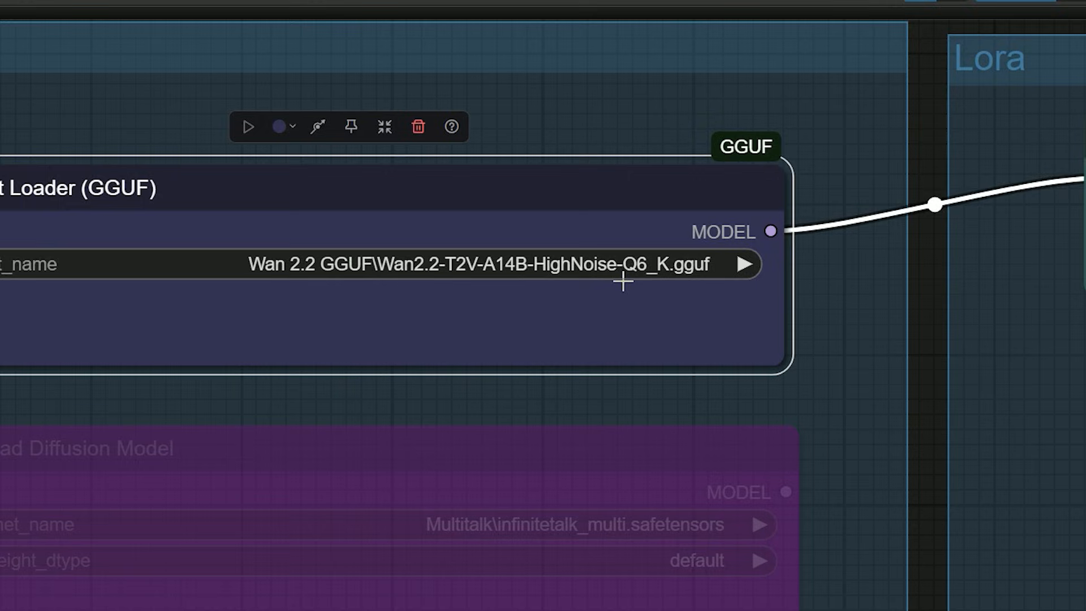
{"action": "mouse_move", "coordinate": [459, 283]}
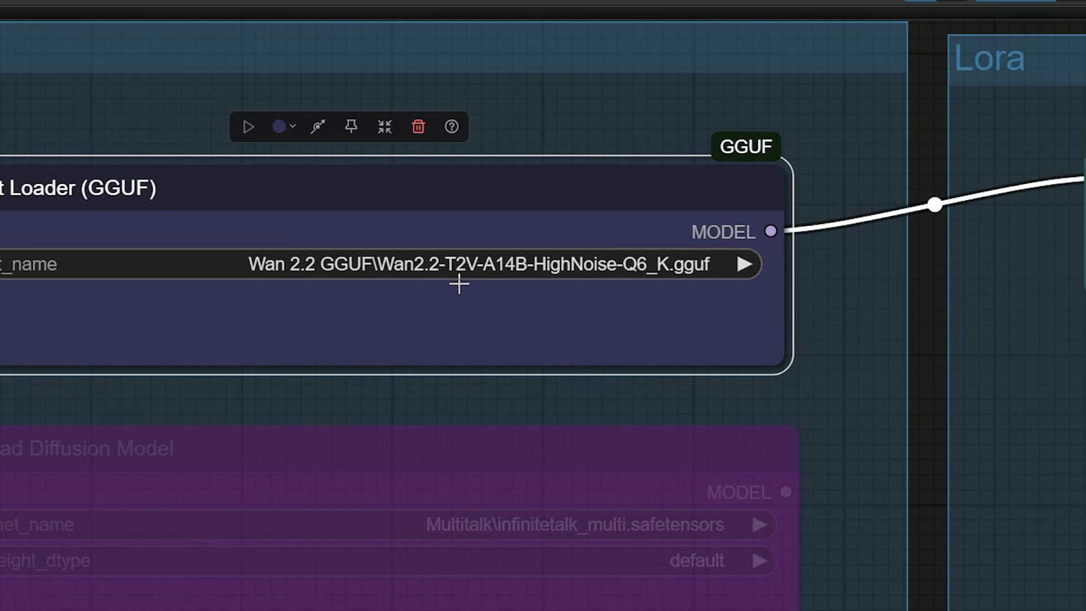
{"action": "mouse_move", "coordinate": [507, 288]}
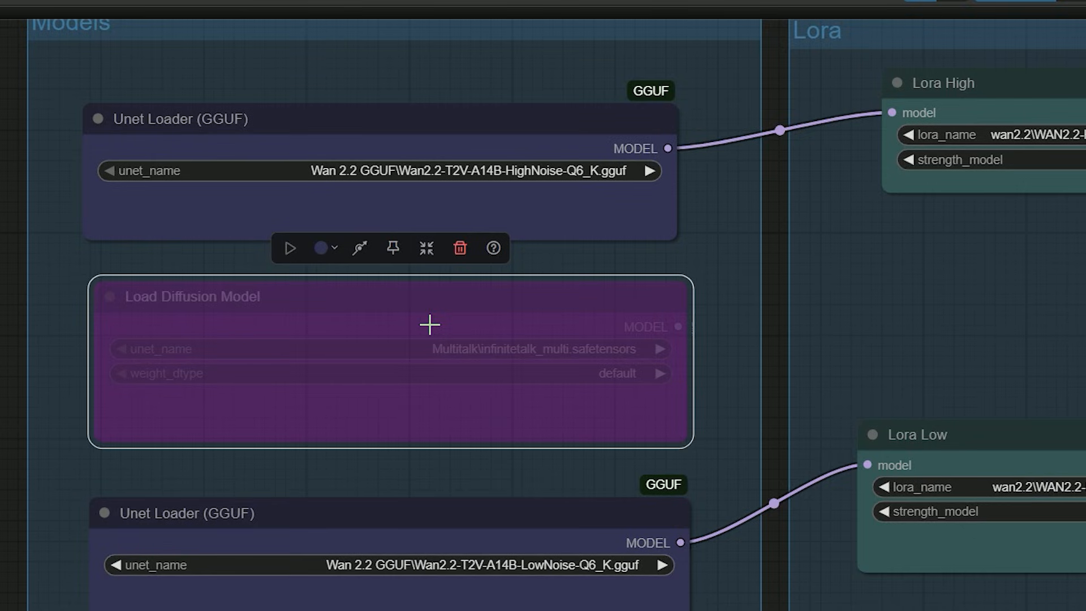
{"action": "mouse_move", "coordinate": [526, 313]}
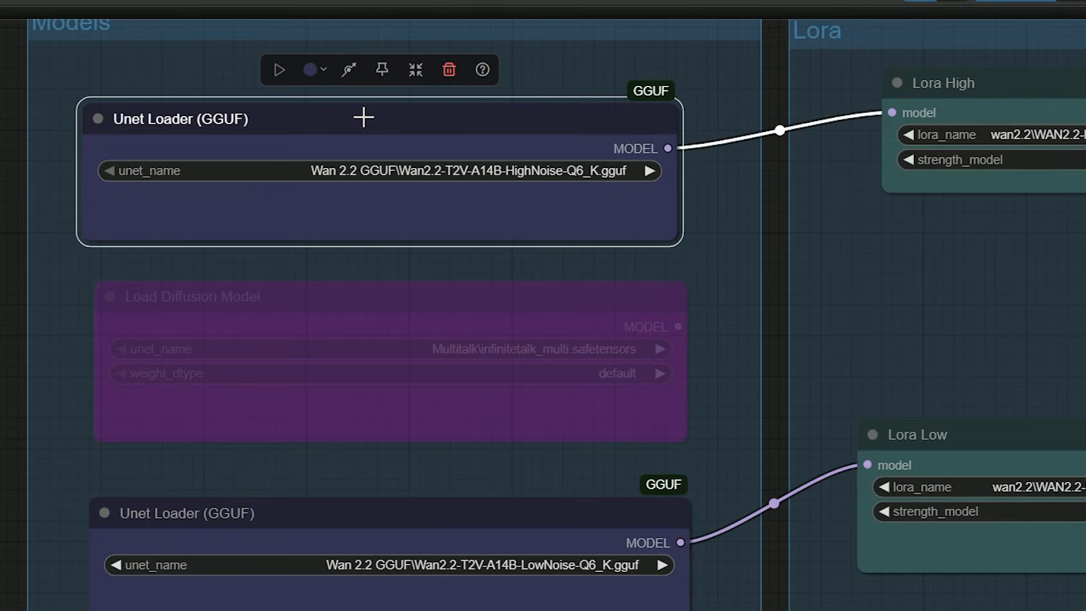
{"action": "mouse_move", "coordinate": [409, 336]}
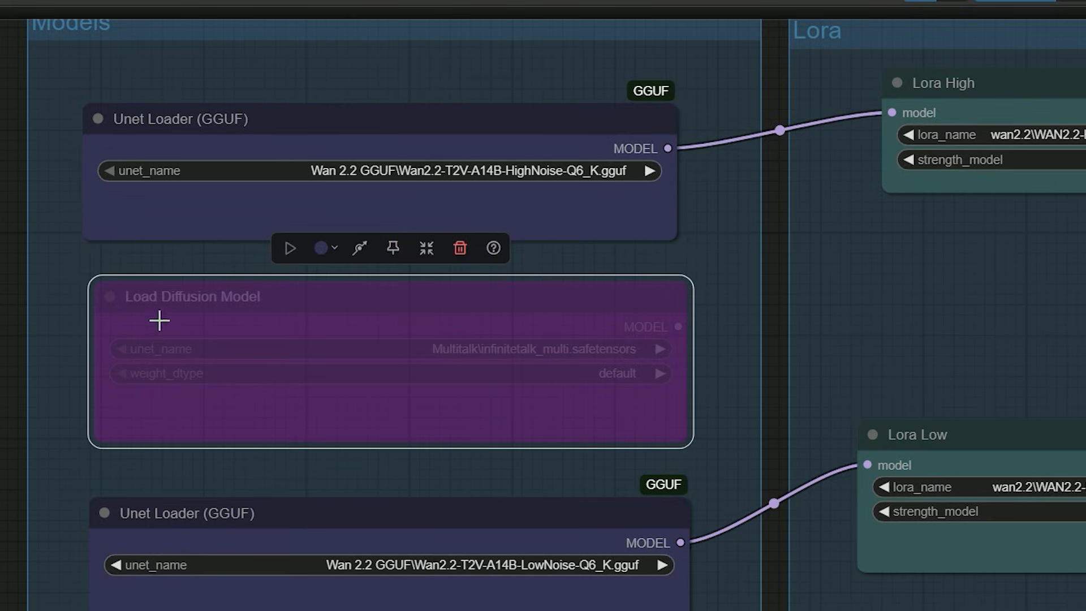
{"action": "mouse_move", "coordinate": [675, 338]}
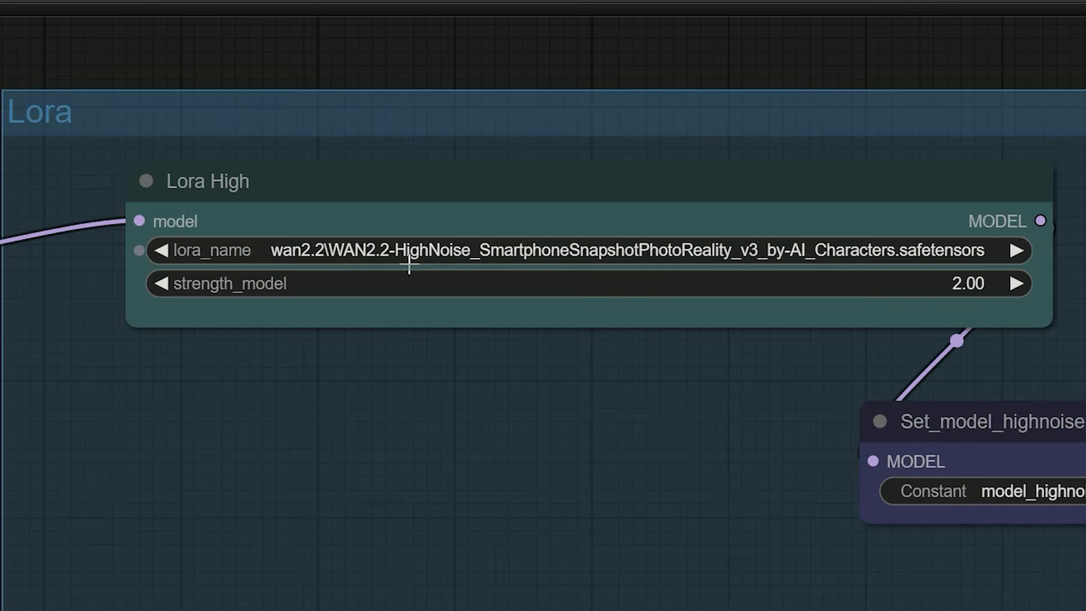
{"action": "mouse_move", "coordinate": [515, 269]}
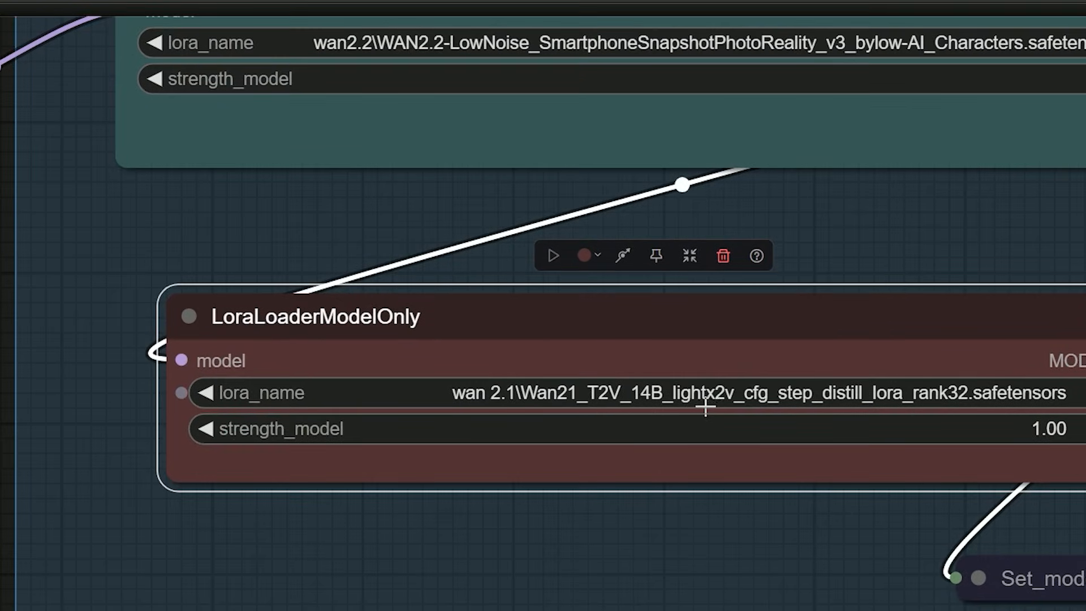
{"action": "mouse_move", "coordinate": [790, 408]}
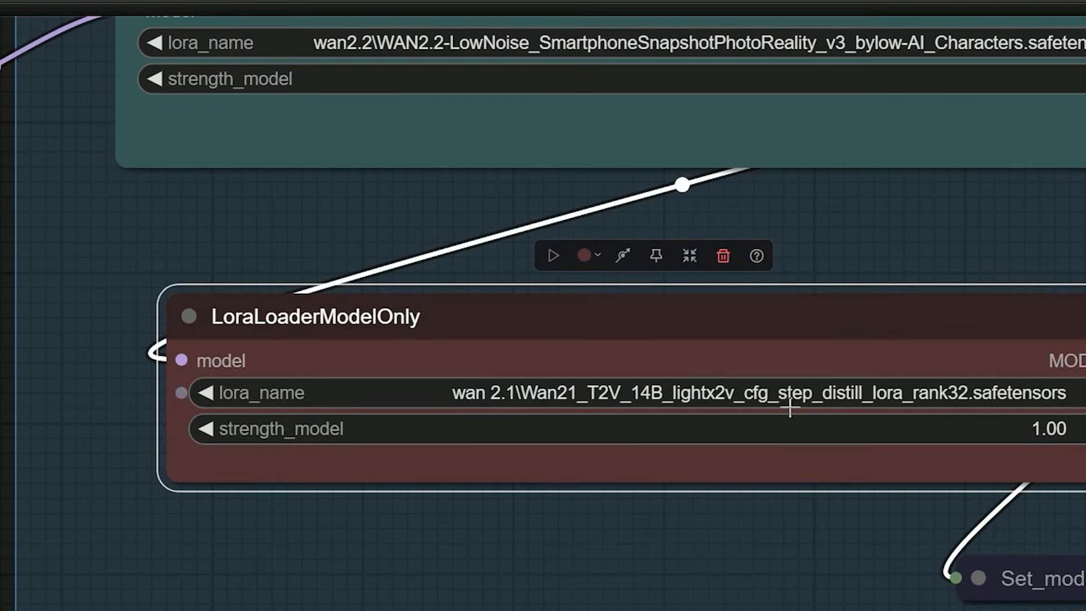
{"action": "mouse_move", "coordinate": [928, 408]}
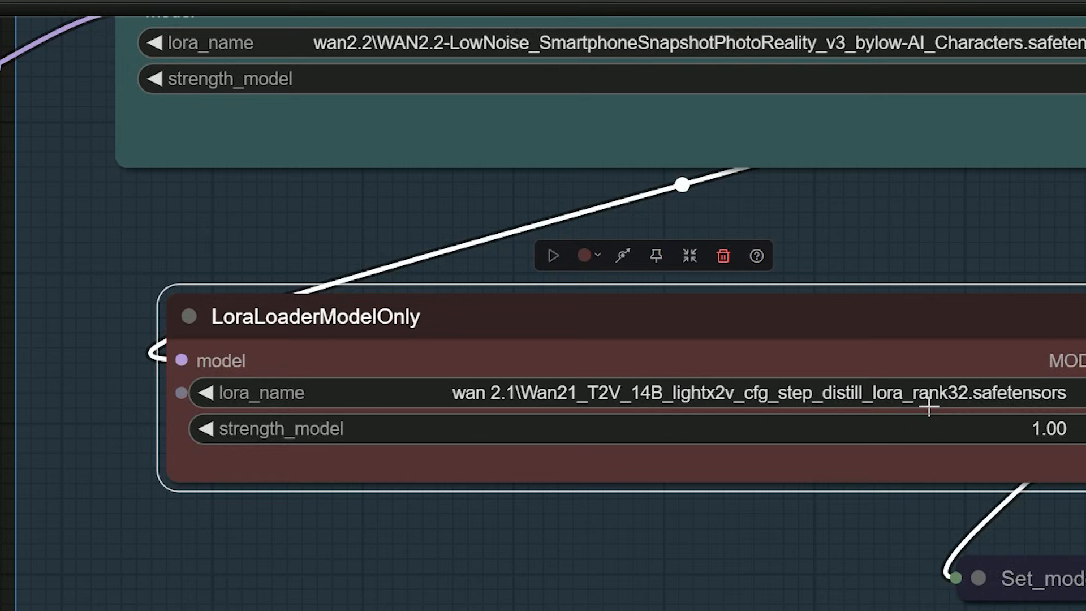
Step: Swap the Resolution Master size to portrait 720×1080, giving a 1176×1764 scaled target
{"action": "scroll", "scroll_direction": "down", "scroll_amount": 3}
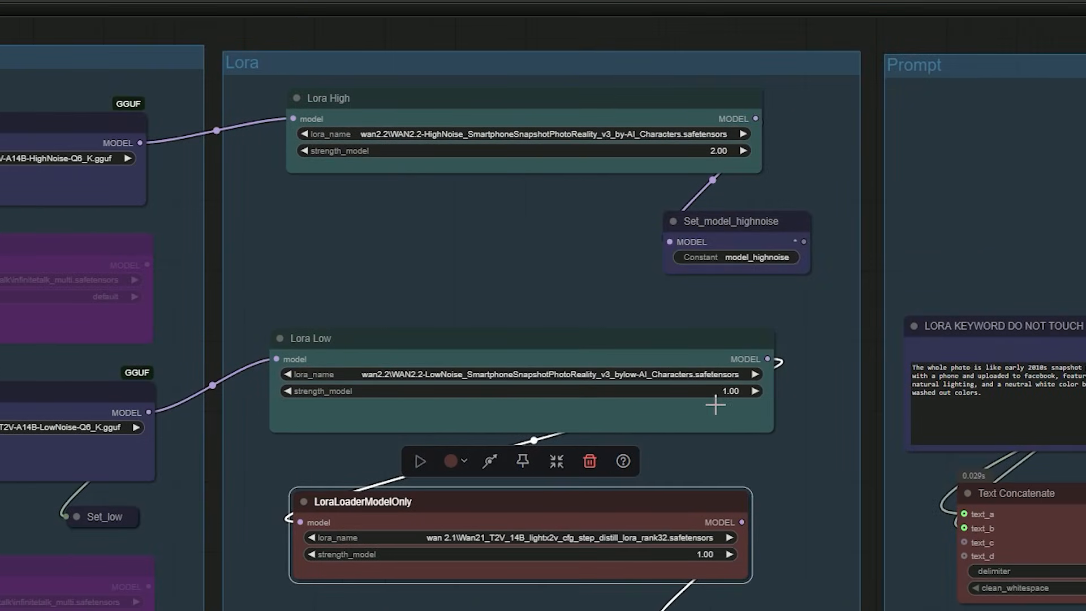
{"action": "mouse_move", "coordinate": [173, 146]}
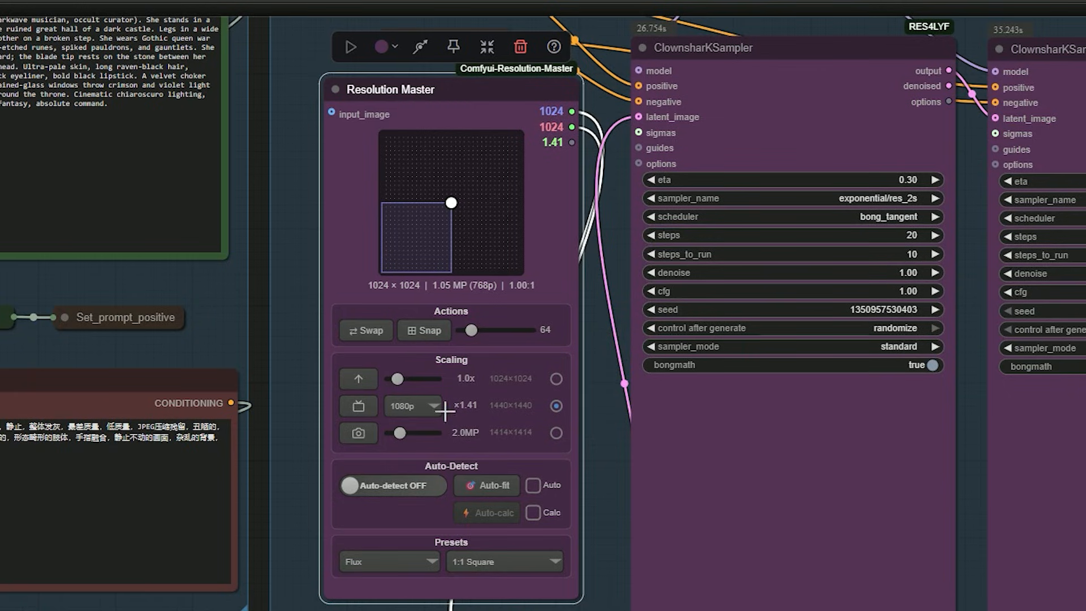
{"action": "mouse_move", "coordinate": [588, 387]}
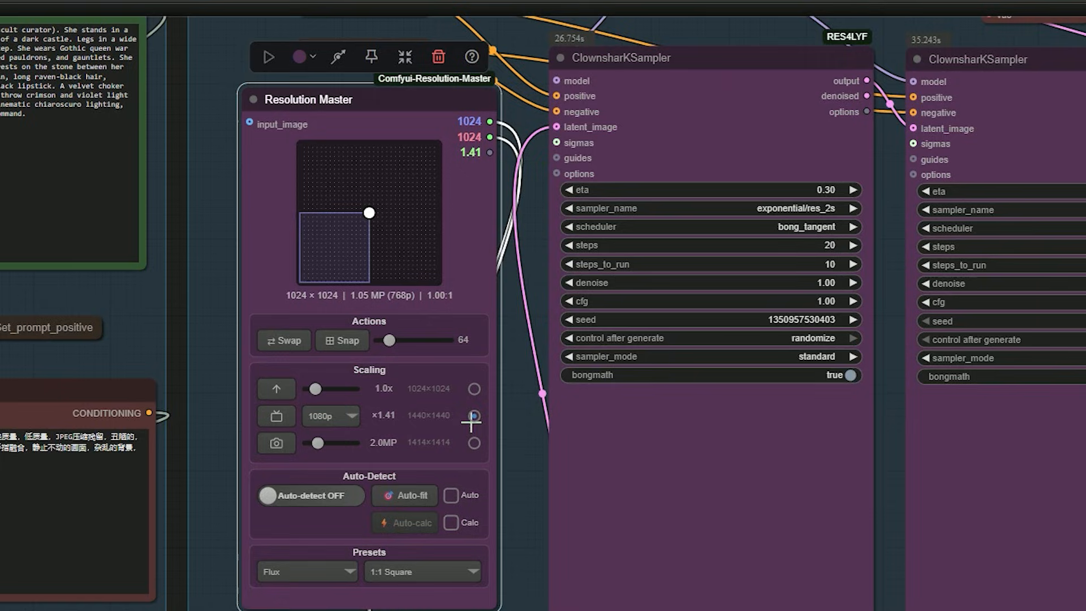
{"action": "left_click", "coordinate": [474, 415]}
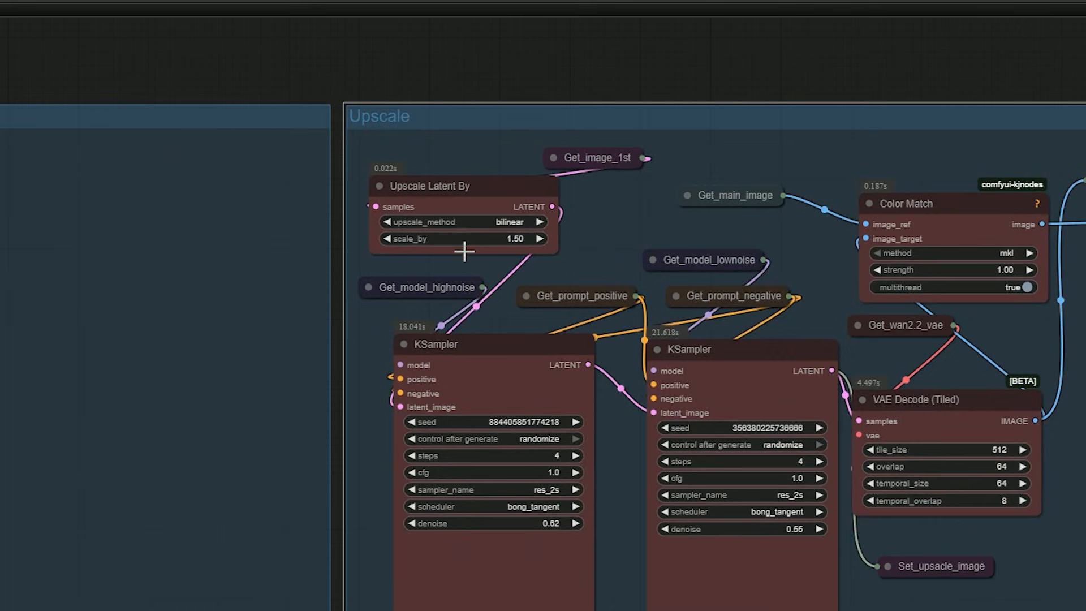
{"action": "mouse_move", "coordinate": [430, 163]}
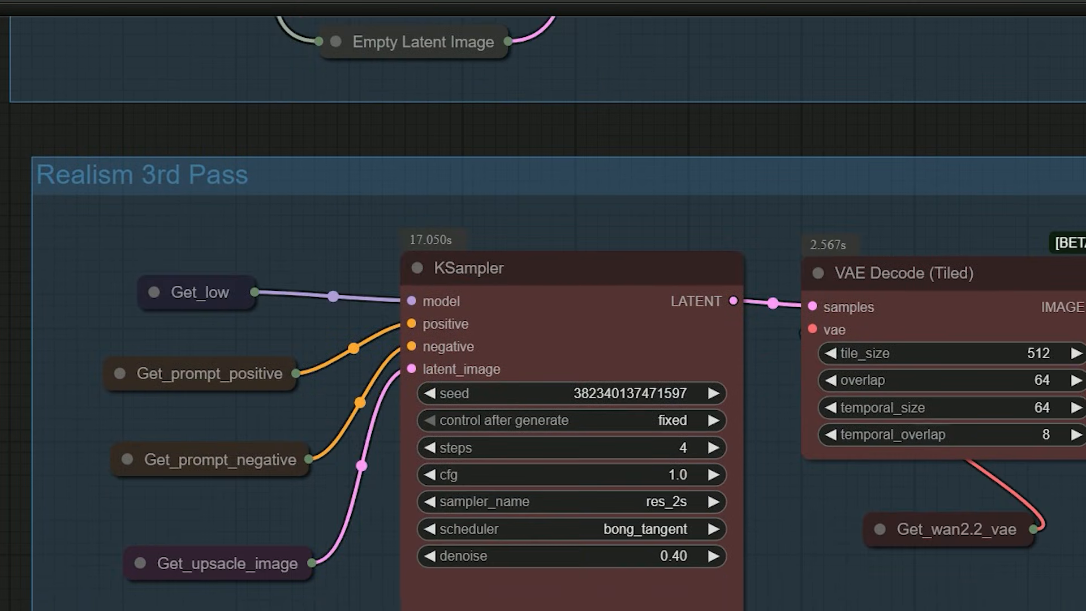
{"action": "mouse_move", "coordinate": [146, 206]}
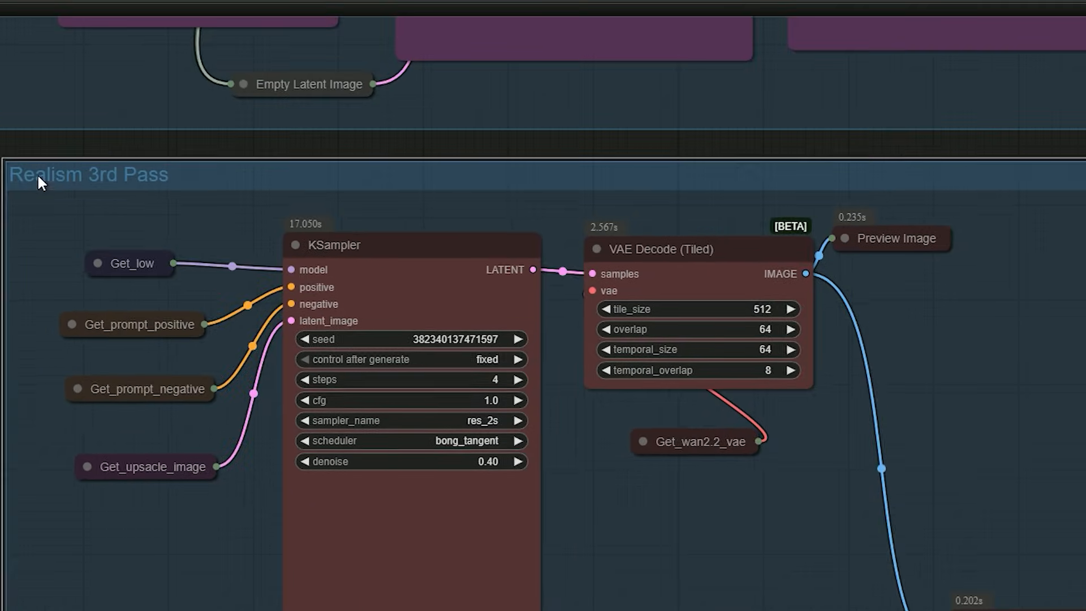
{"action": "scroll", "scroll_direction": "down", "scroll_amount": 3}
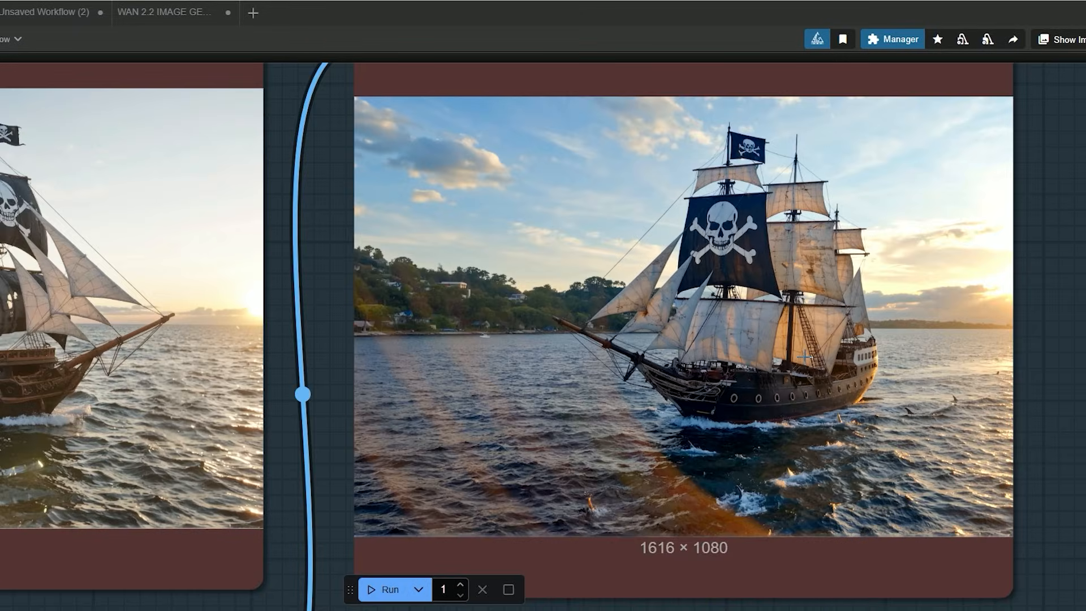
{"action": "mouse_move", "coordinate": [1078, 354]}
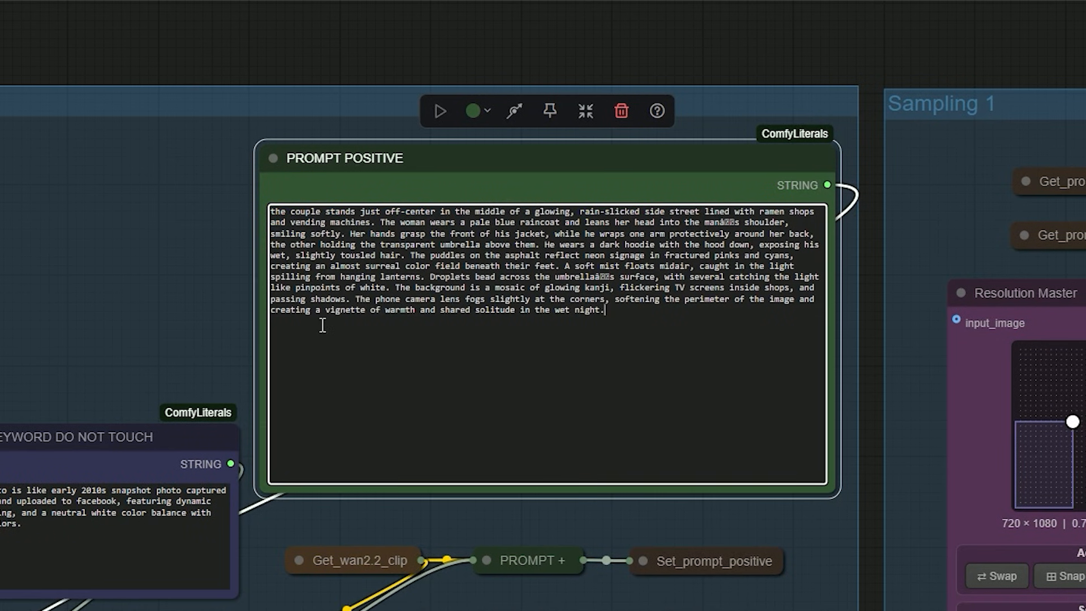
{"action": "scroll", "scroll_direction": "up", "scroll_amount": 3}
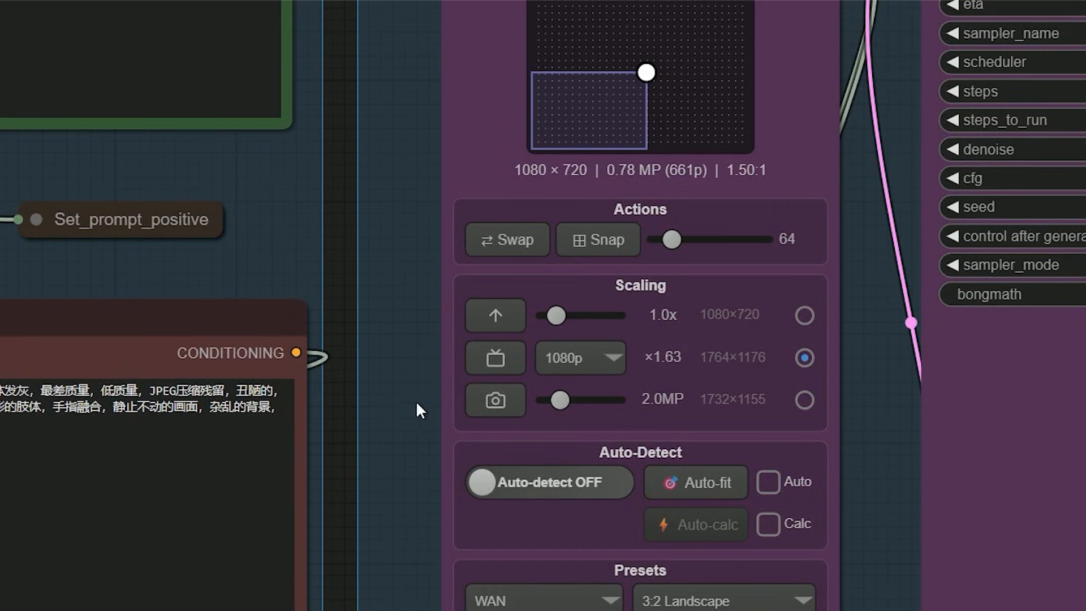
{"action": "mouse_move", "coordinate": [630, 342]}
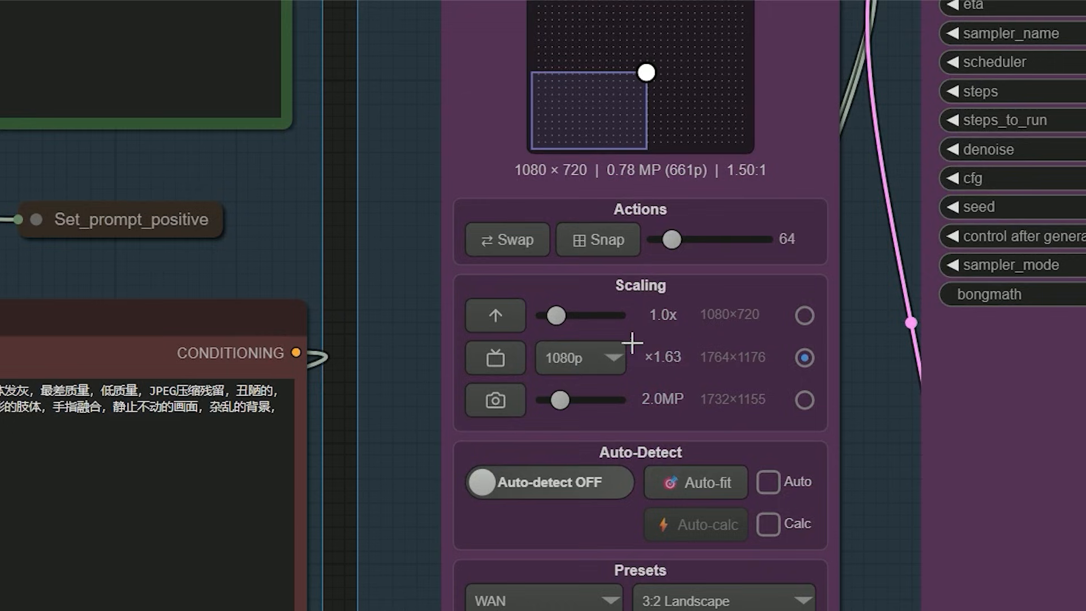
{"action": "left_click", "coordinate": [505, 239]}
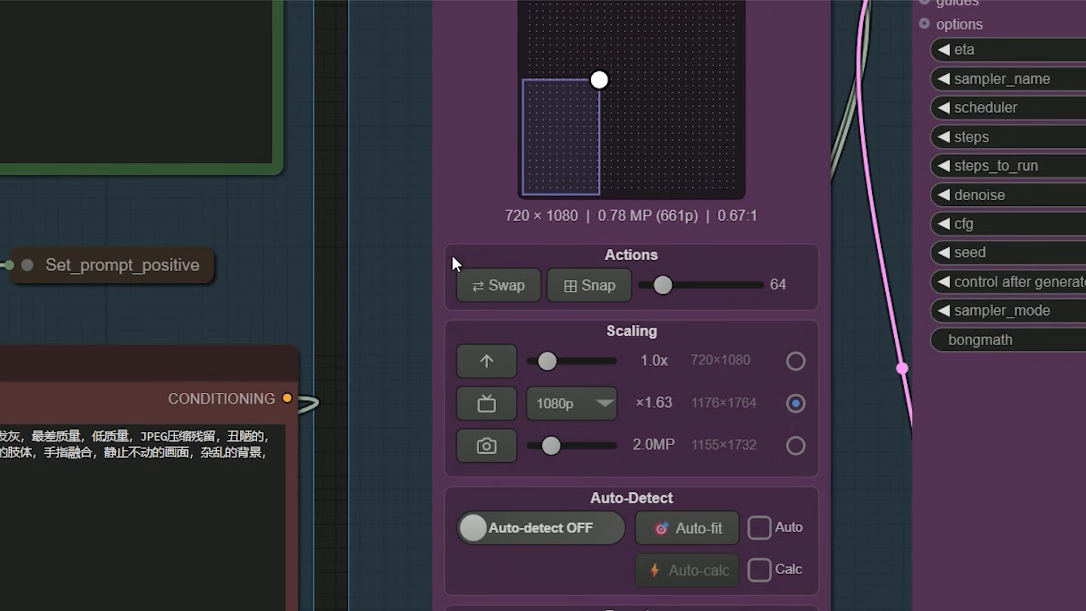
{"action": "mouse_move", "coordinate": [513, 229]}
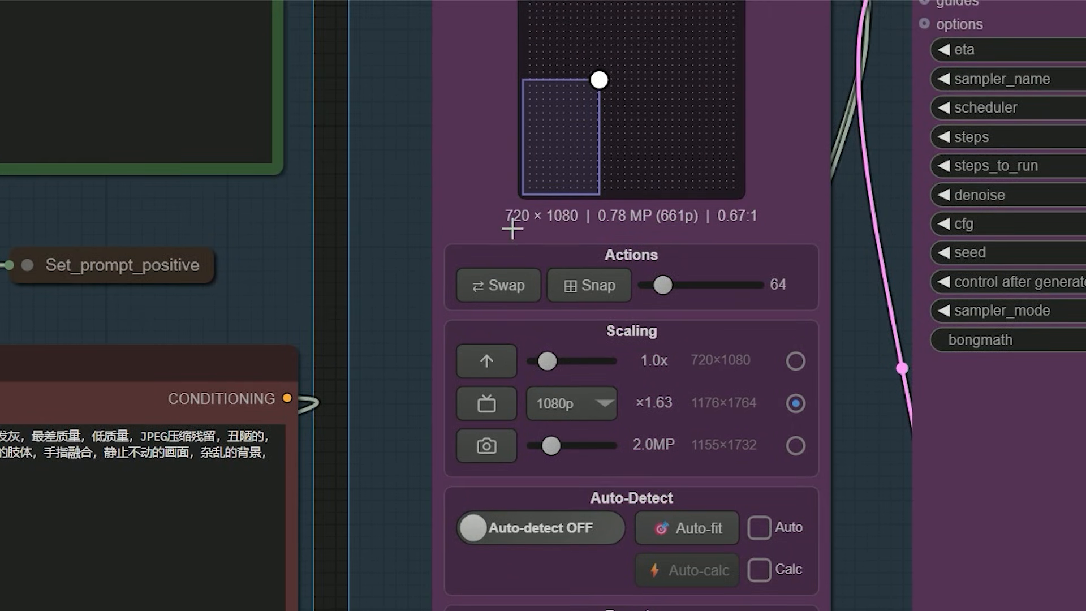
{"action": "mouse_move", "coordinate": [421, 242]}
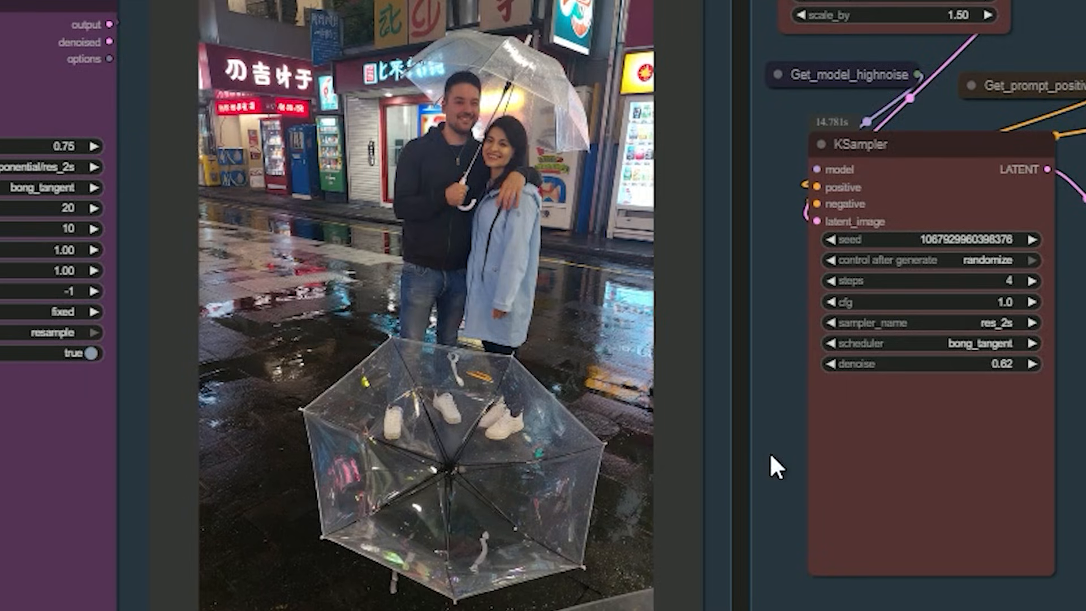
{"action": "mouse_move", "coordinate": [769, 464]}
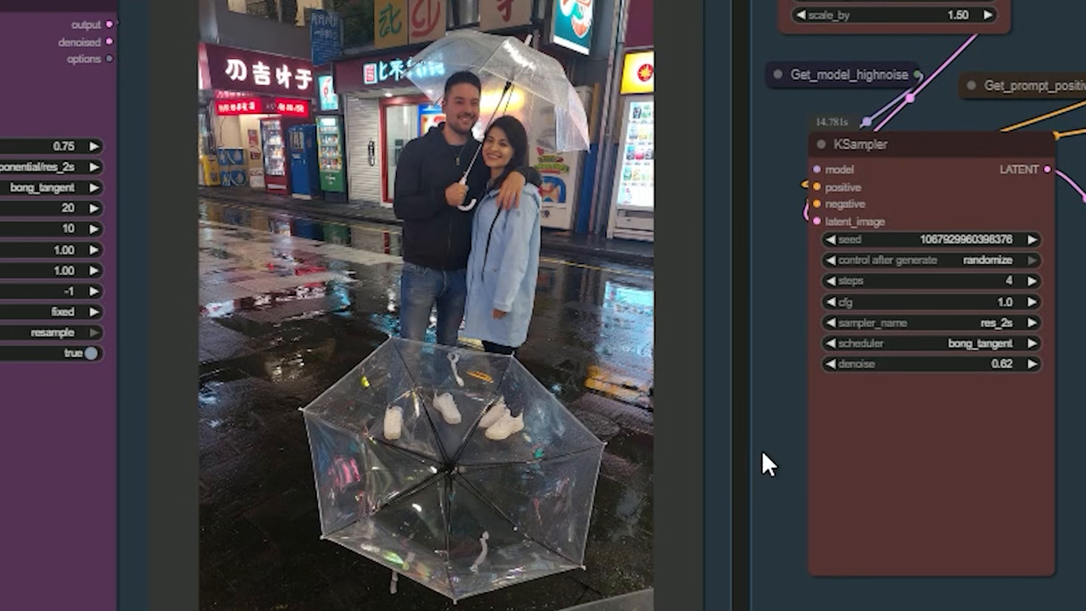
{"action": "mouse_move", "coordinate": [758, 464]}
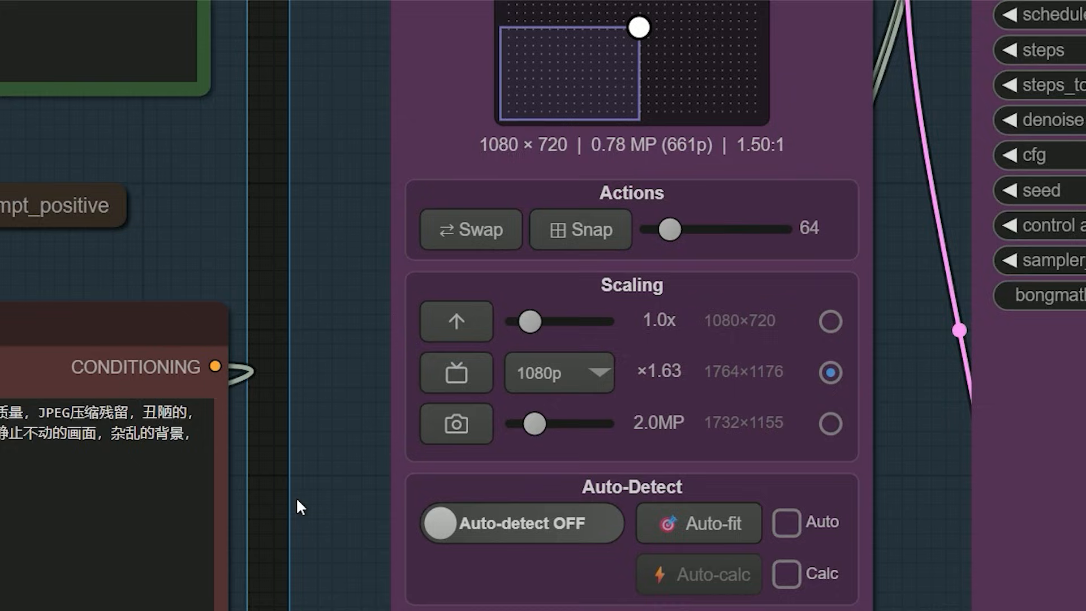
{"action": "mouse_move", "coordinate": [392, 511]}
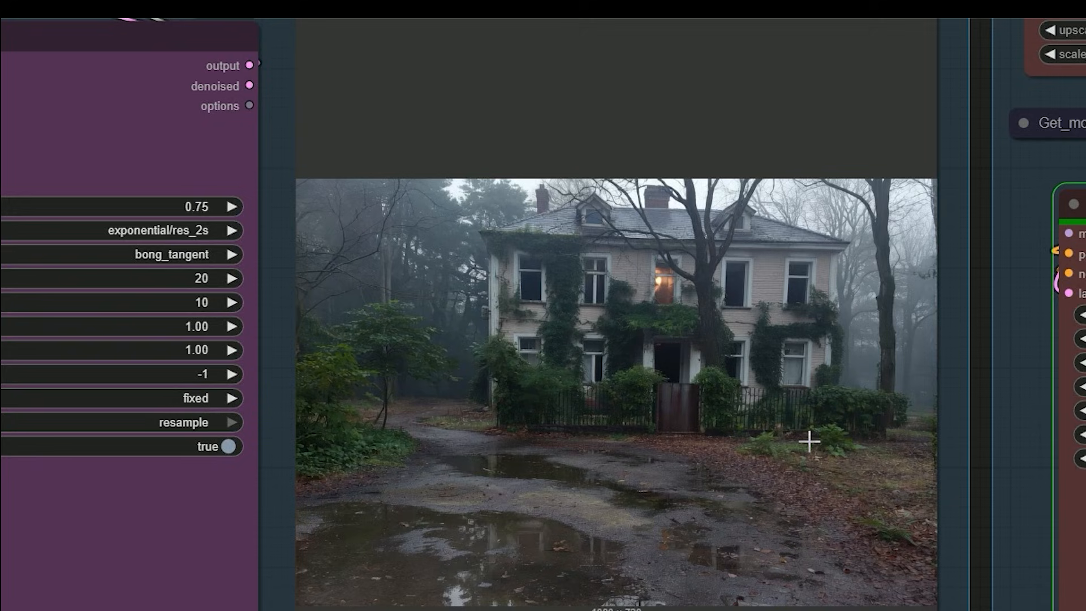
{"action": "mouse_move", "coordinate": [572, 353]}
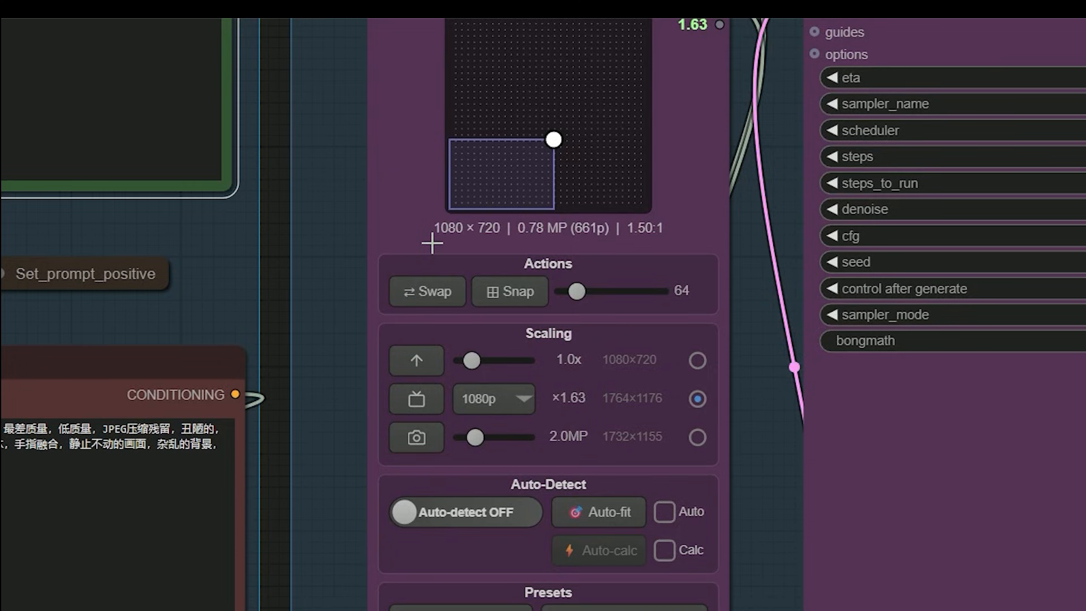
{"action": "mouse_move", "coordinate": [281, 236]}
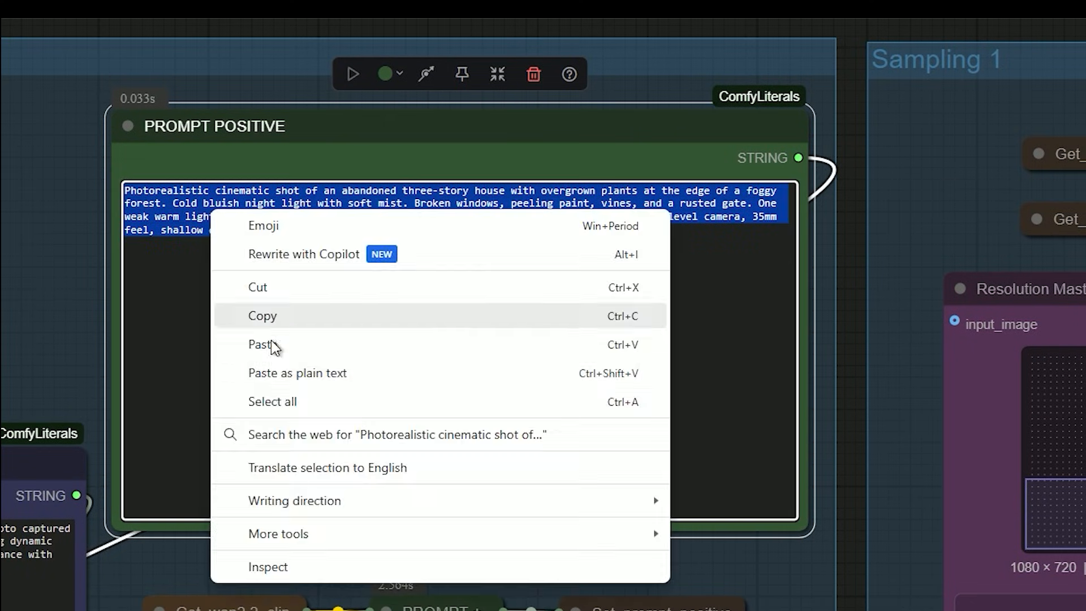
Step: Paste the new castle-battle prompt over the abandoned-house text in PROMPT POSITIVE
{"action": "left_click", "coordinate": [261, 345]}
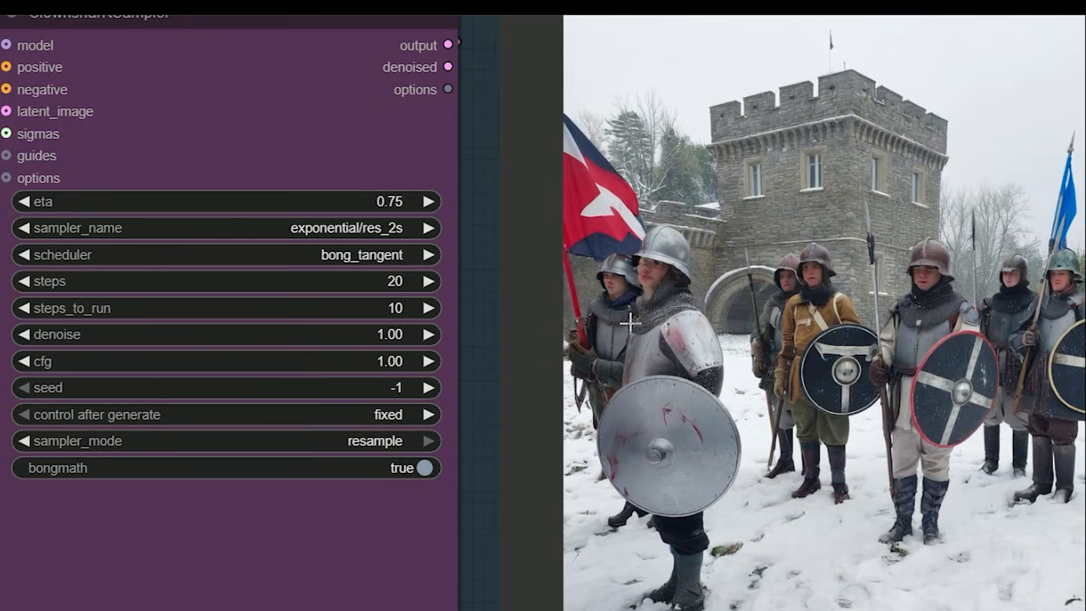
{"action": "mouse_move", "coordinate": [606, 310]}
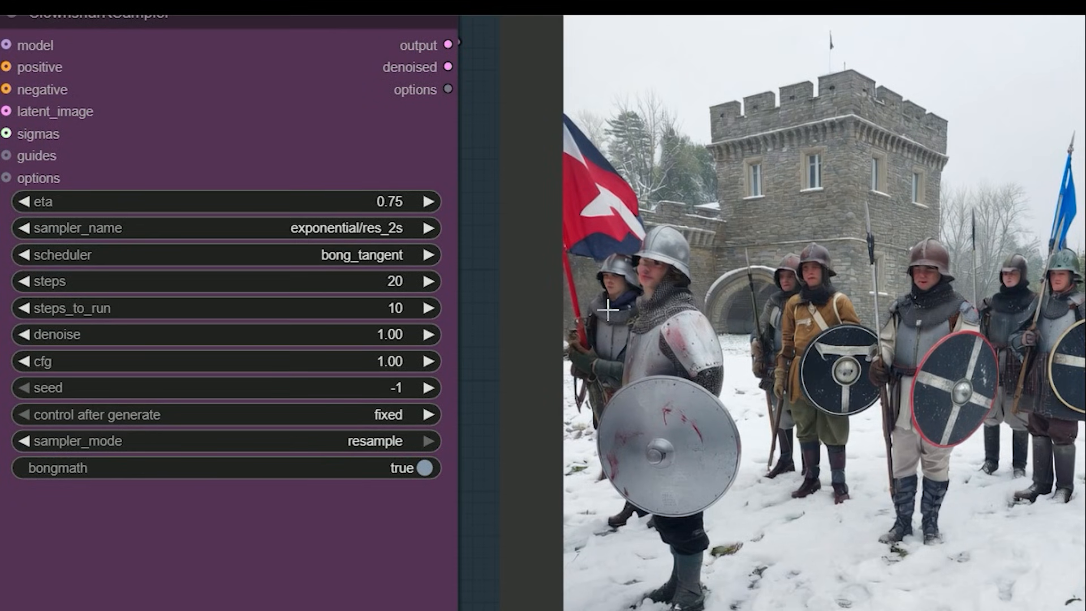
{"action": "mouse_move", "coordinate": [1002, 316]}
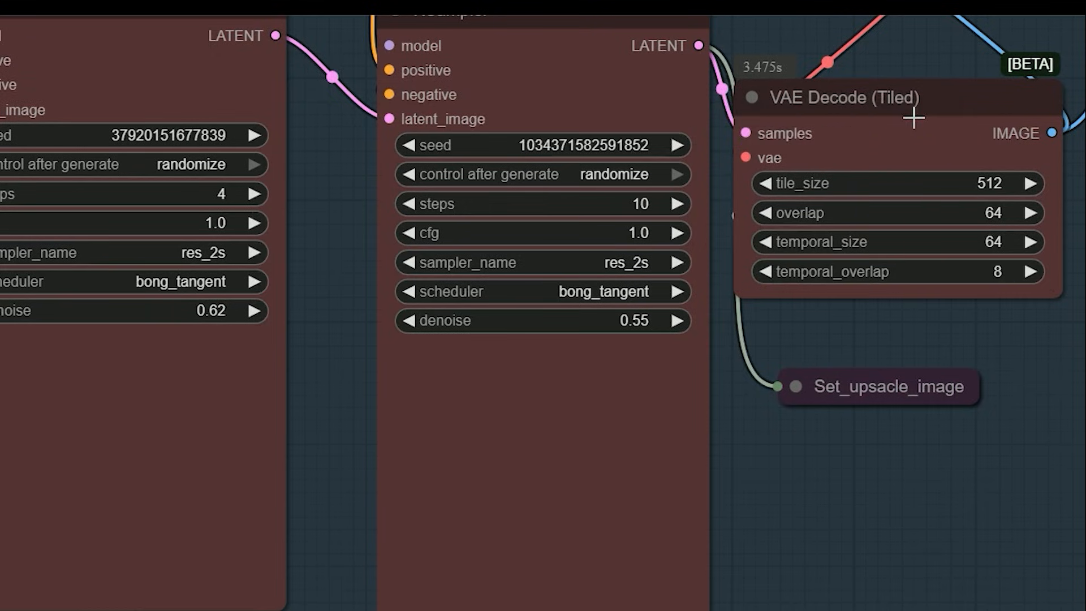
{"action": "mouse_move", "coordinate": [784, 534]}
{"action": "type", "text": "1"}
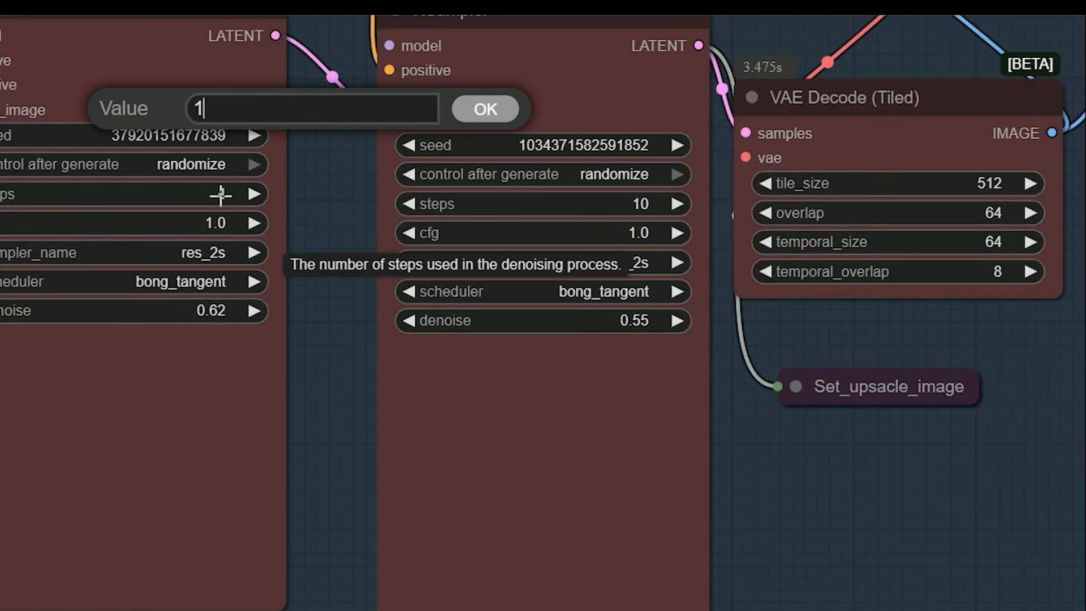
Step: Confirm the new denoising step count on the first KSampler
{"action": "left_click", "coordinate": [485, 109]}
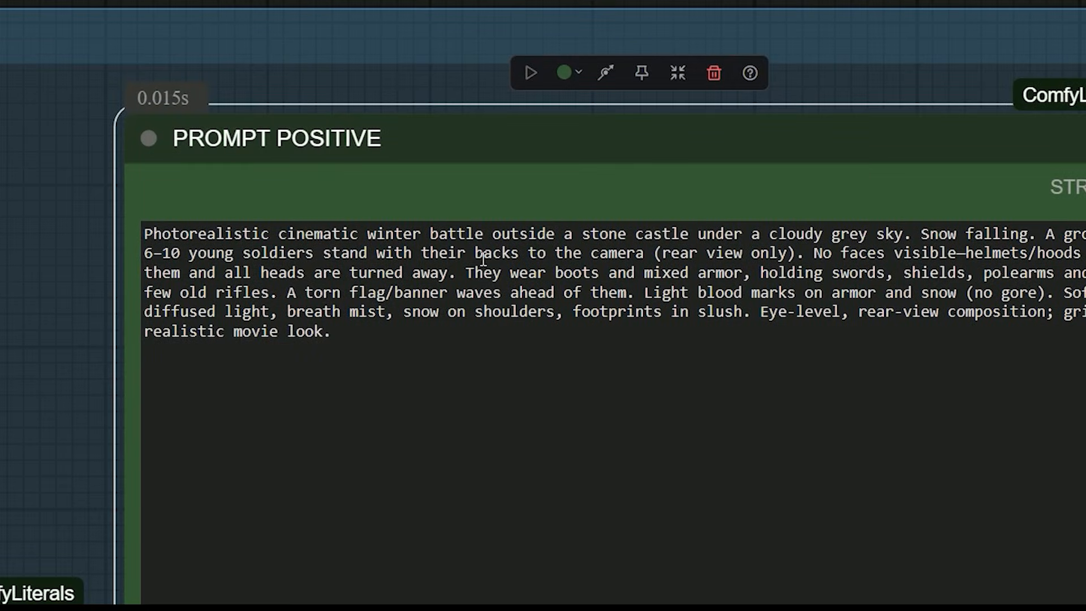
Step: Edit the 'backs to the camera' wording in the winter battle positive prompt
{"action": "double_click", "coordinate": [495, 252]}
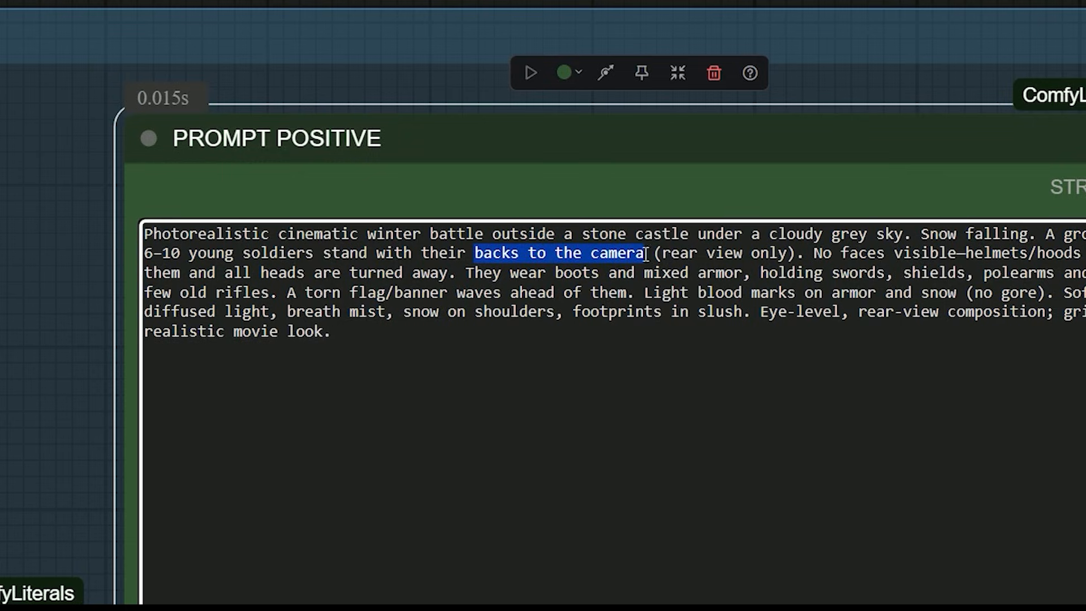
{"action": "left_click", "coordinate": [704, 265]}
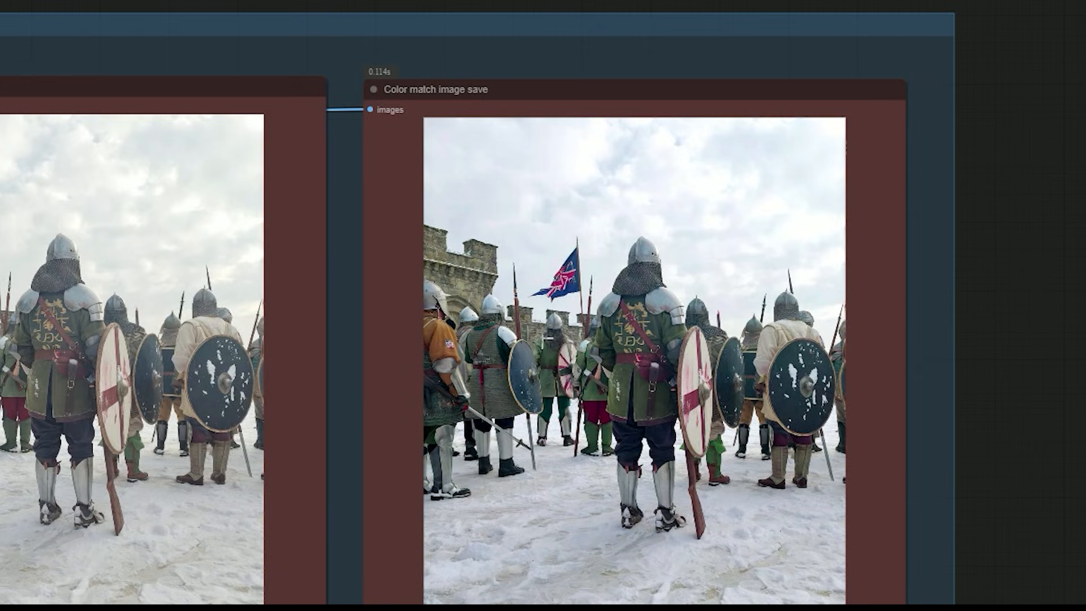
{"action": "mouse_move", "coordinate": [656, 241]}
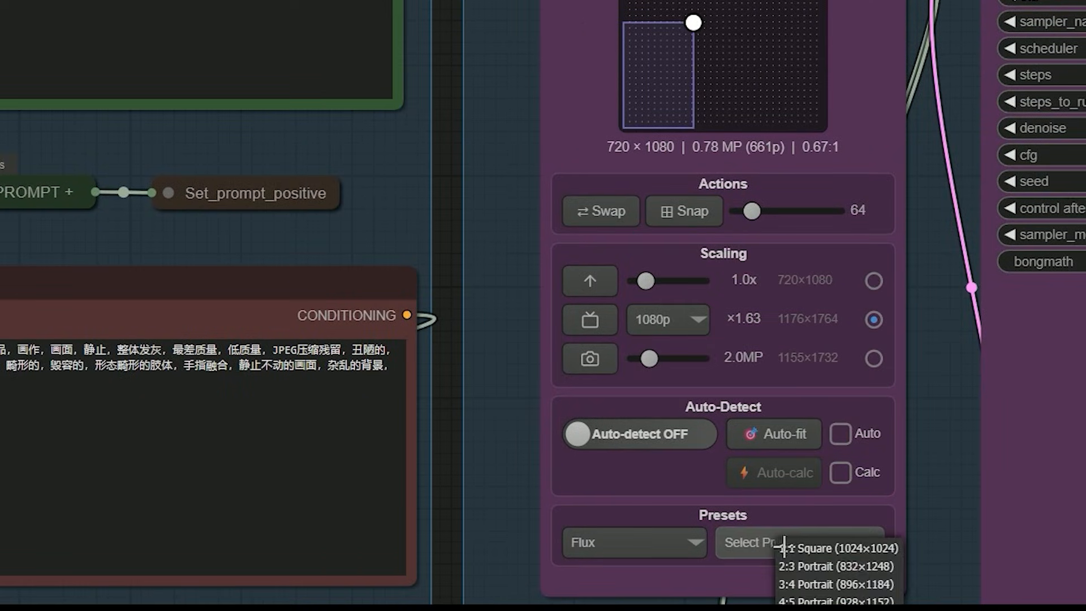
Step: Choose a size preset from the Resolution Master Presets list
{"action": "left_click", "coordinate": [830, 548]}
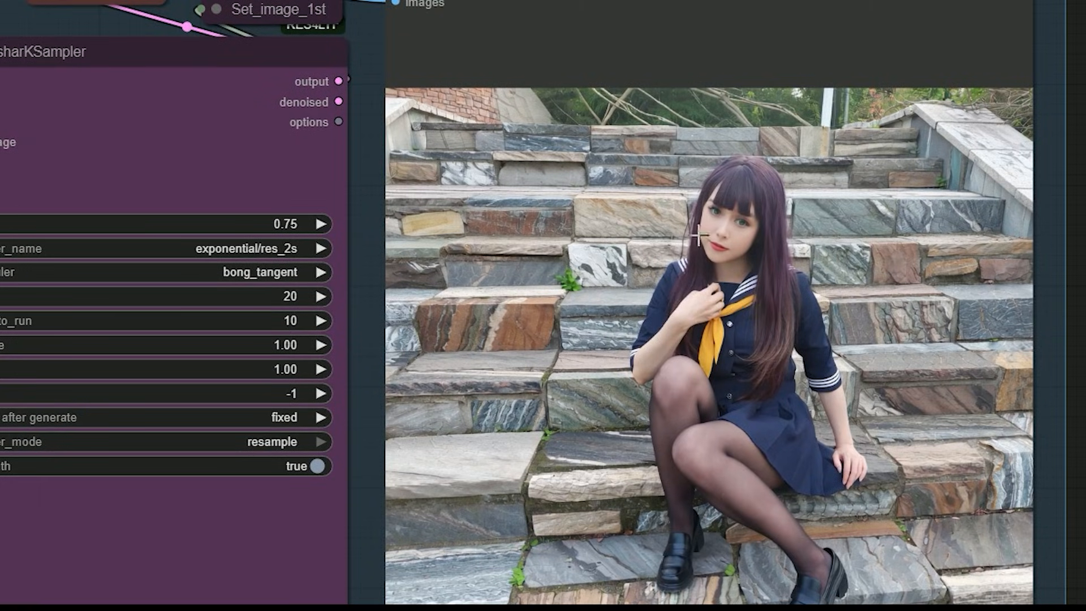
{"action": "mouse_move", "coordinate": [765, 334]}
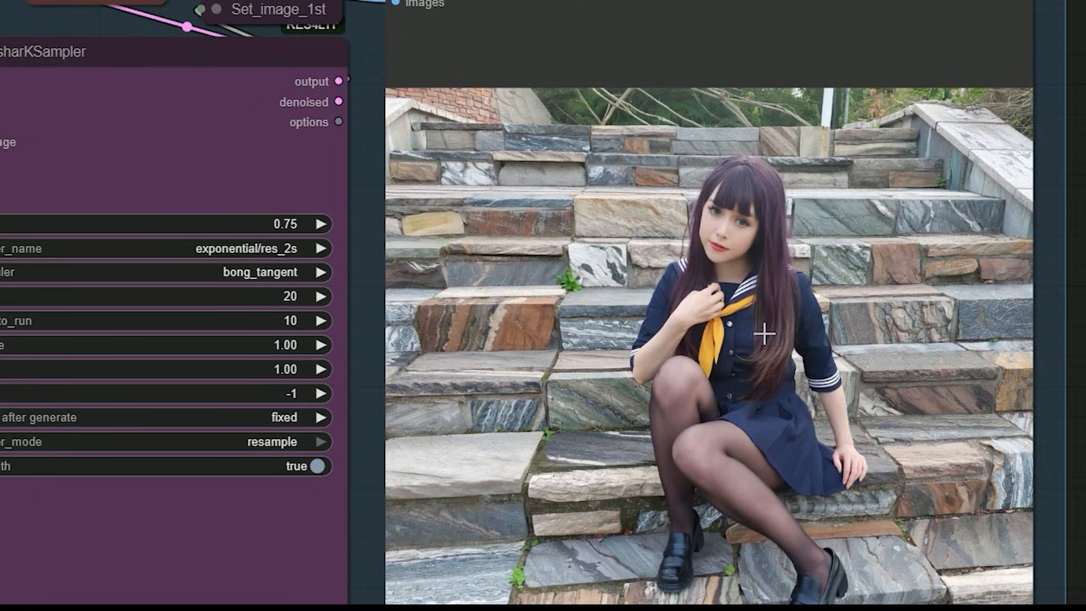